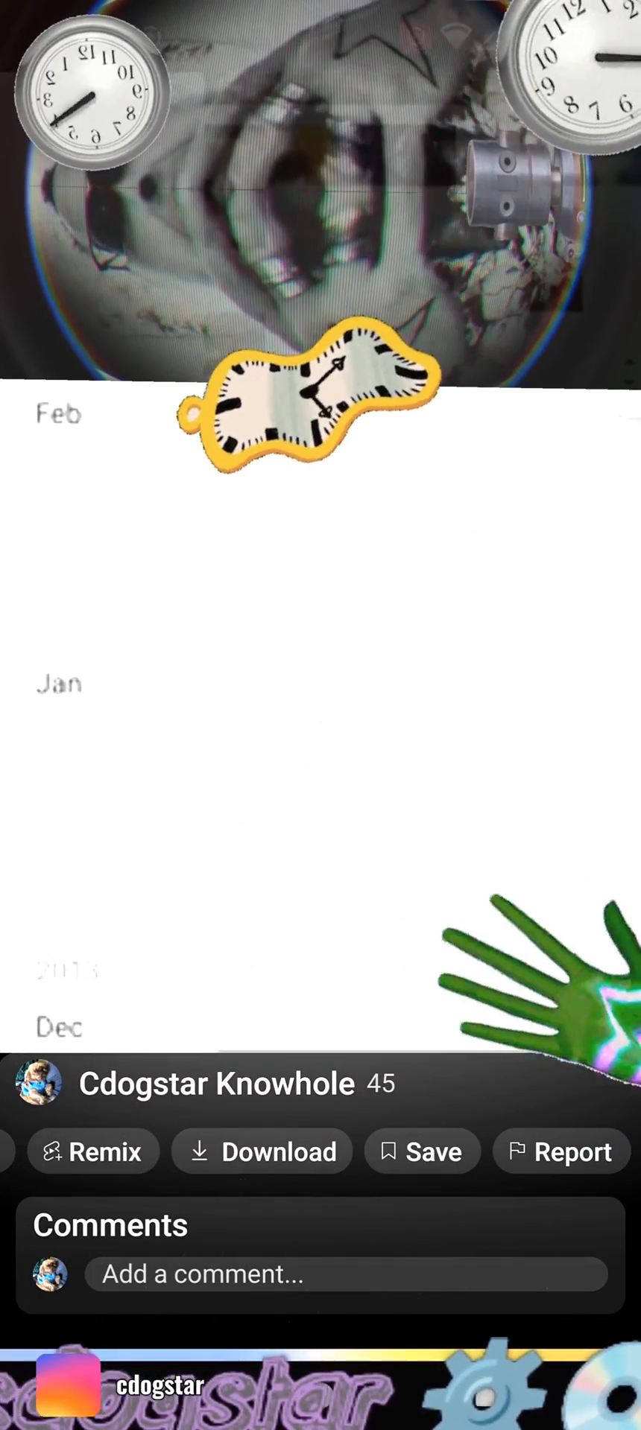
scroll(down, 3)
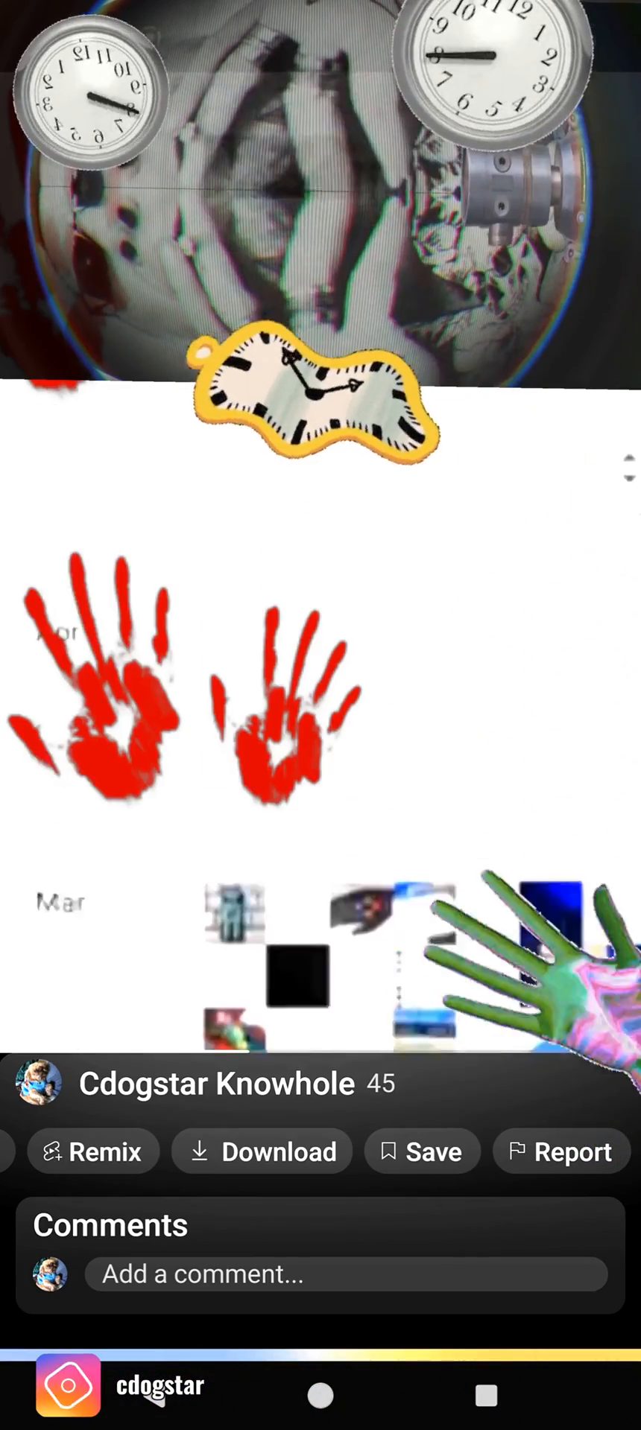
scroll(down, 3)
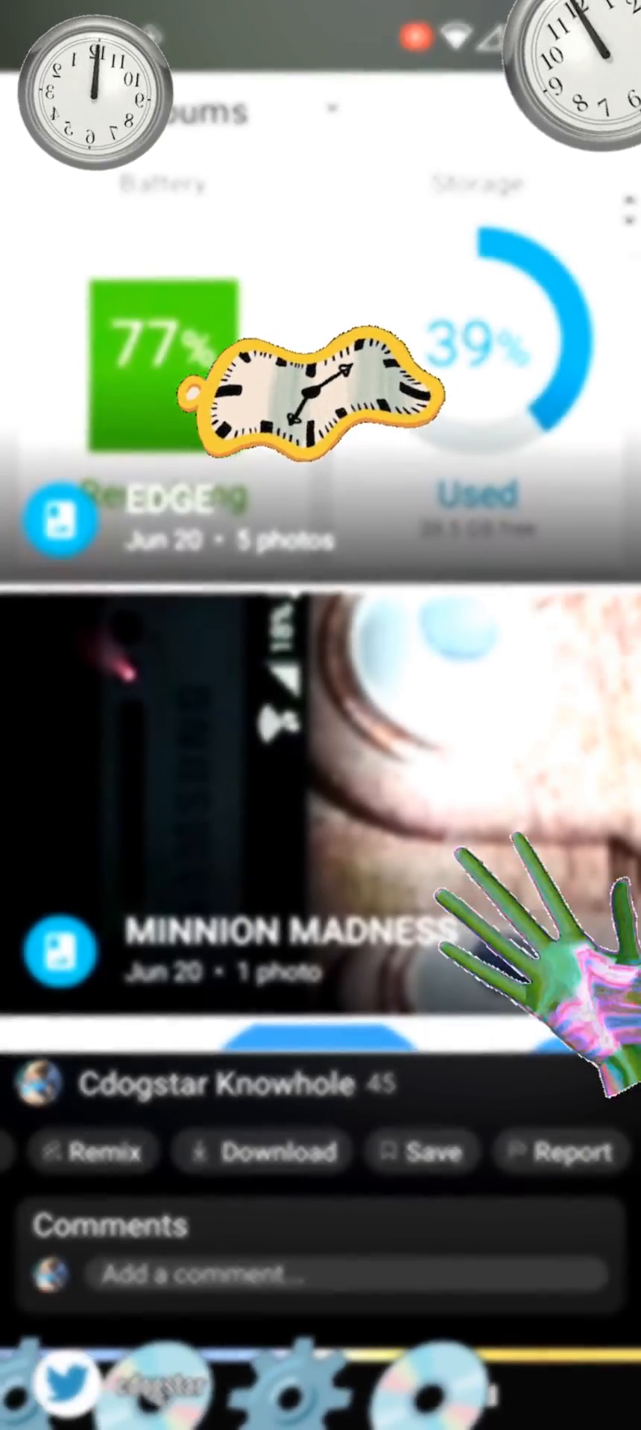
scroll(down, 3)
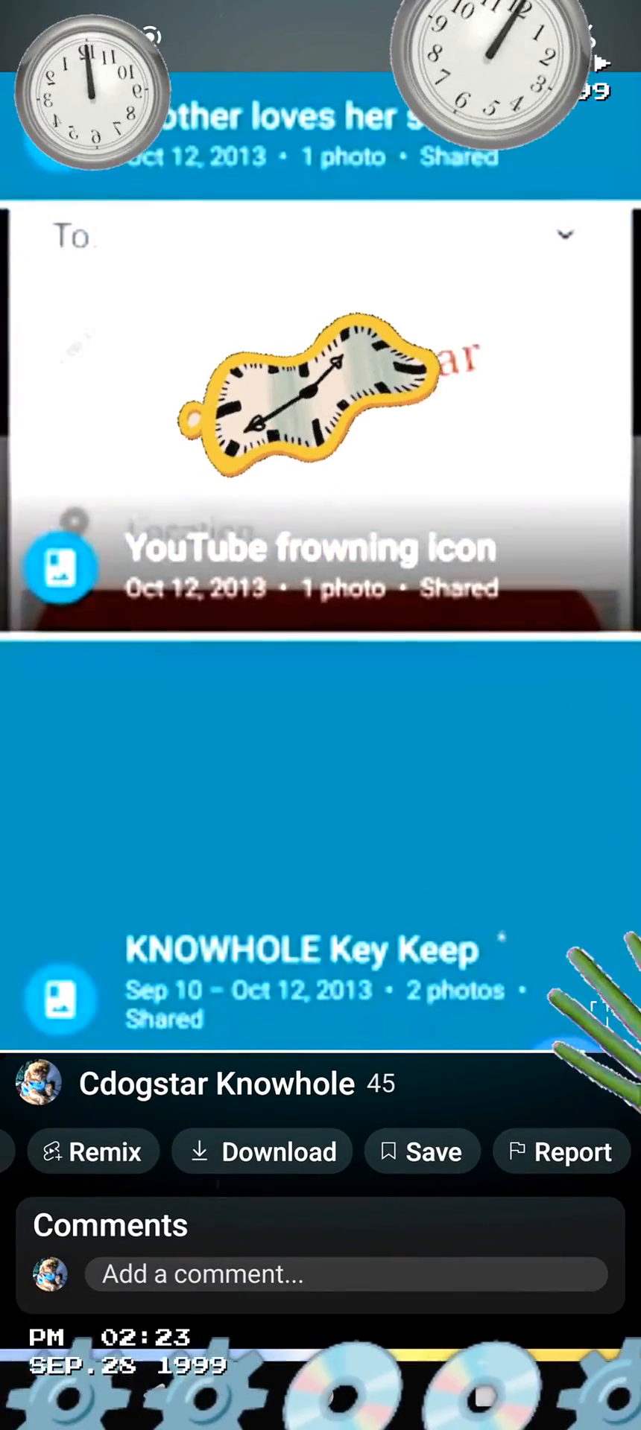
scroll(down, 3)
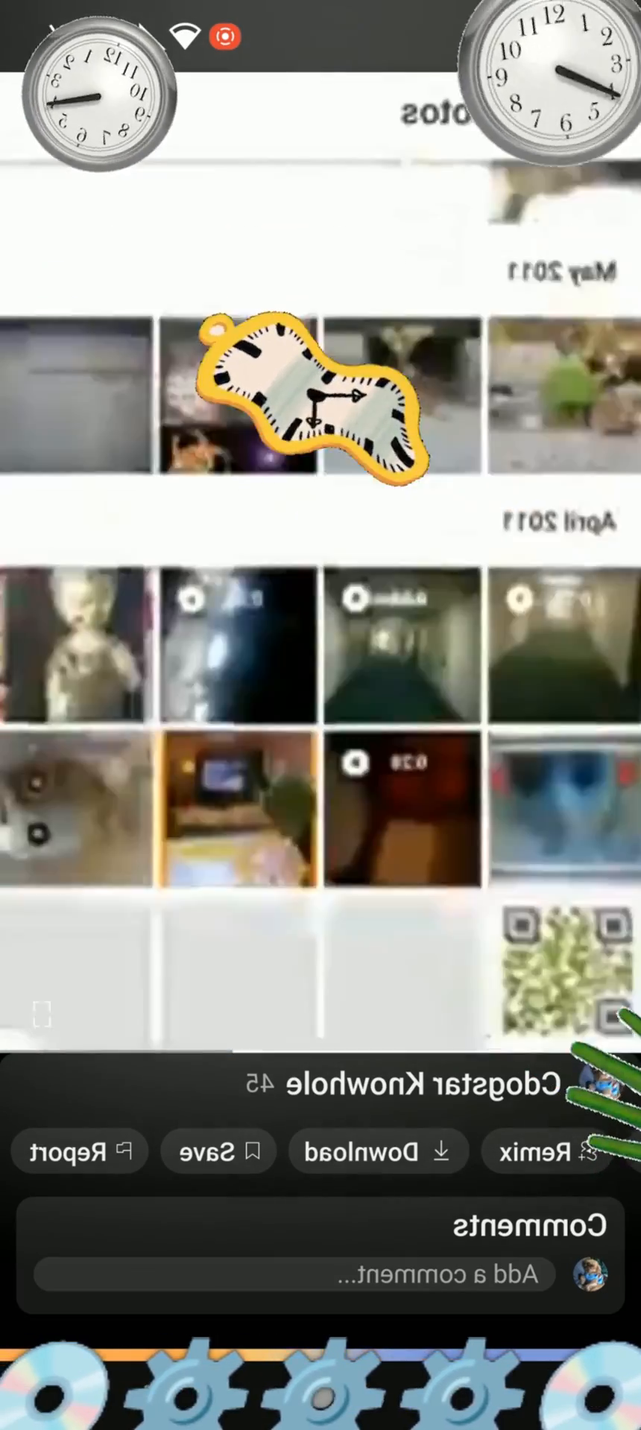
scroll(down, 3)
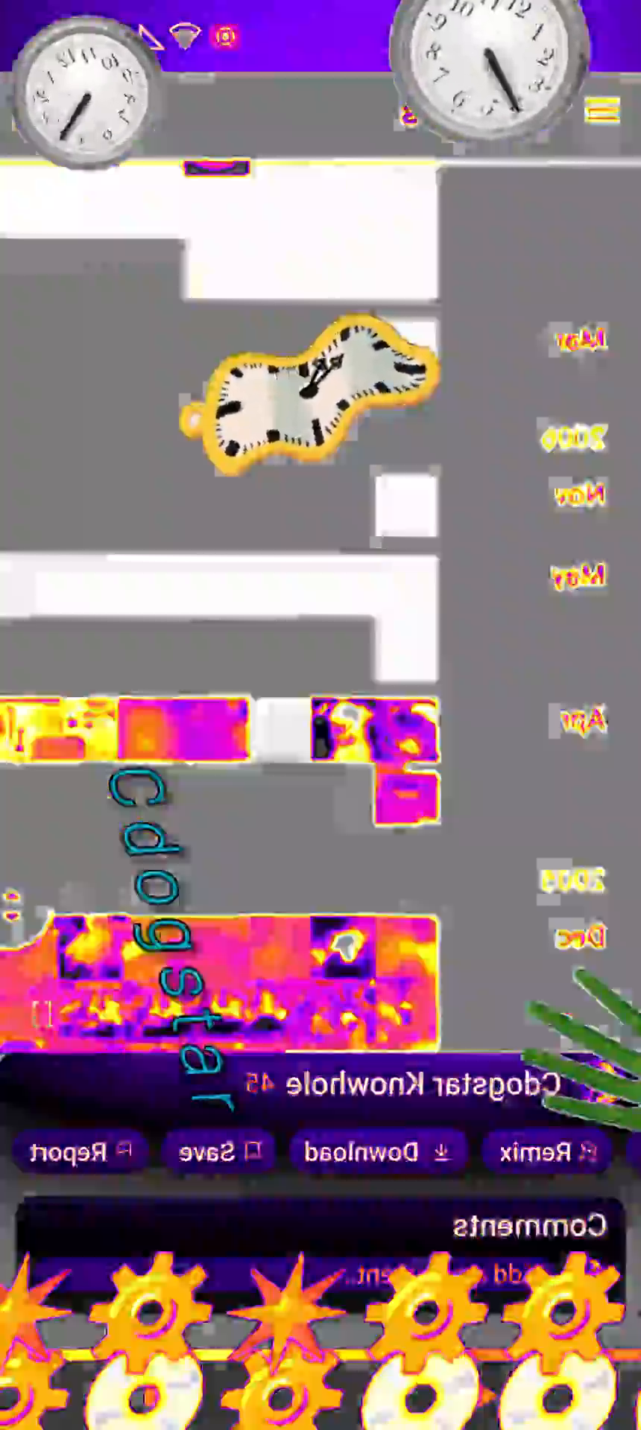
scroll(down, 3)
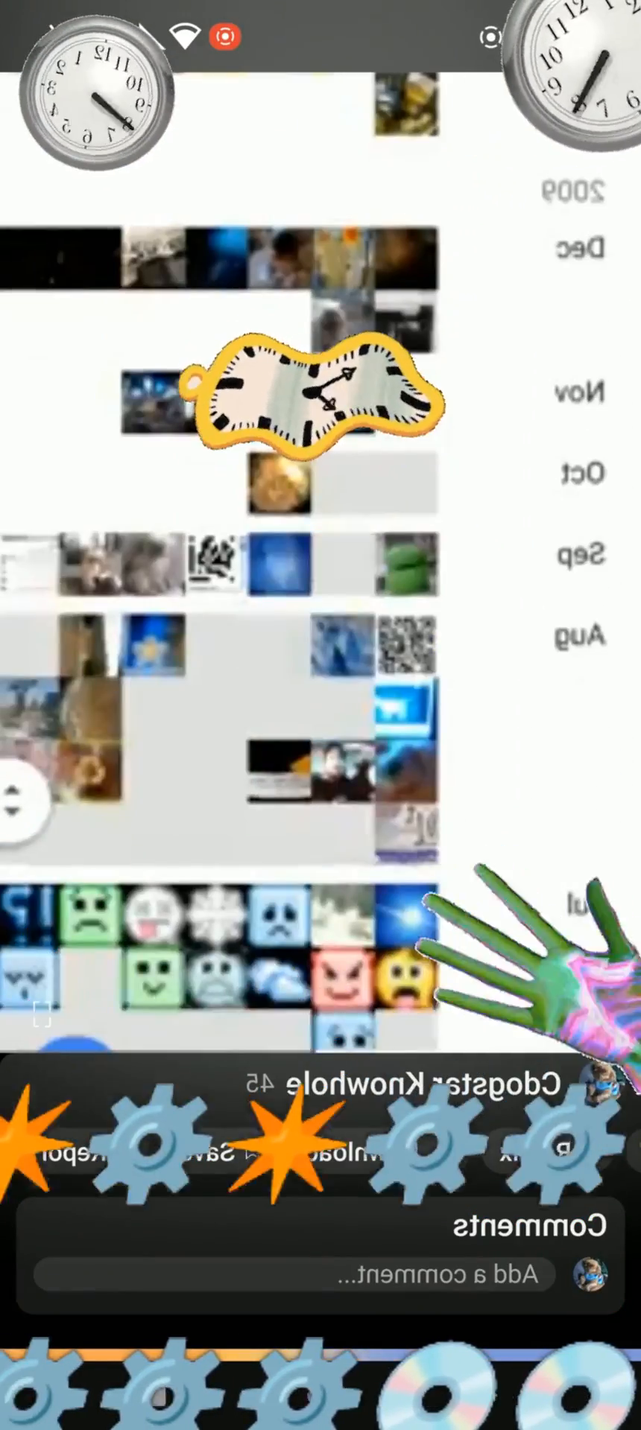
scroll(up, 3)
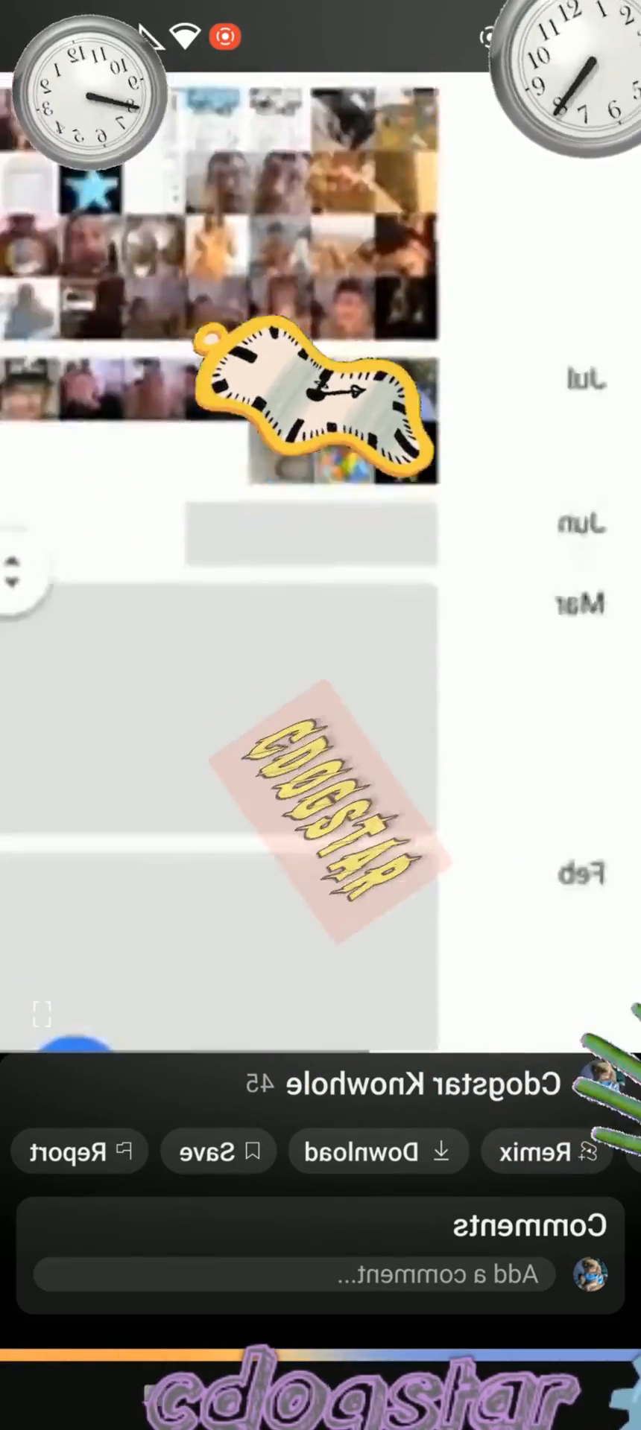
scroll(down, 3)
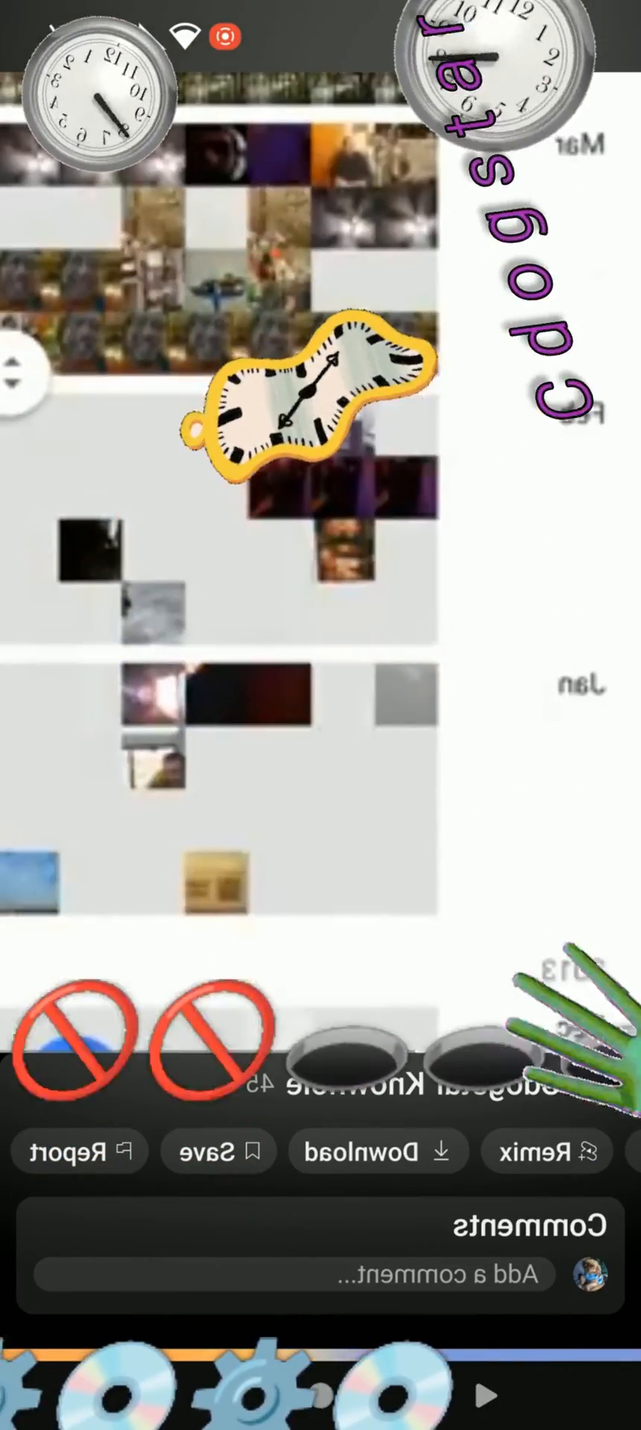
scroll(down, 3)
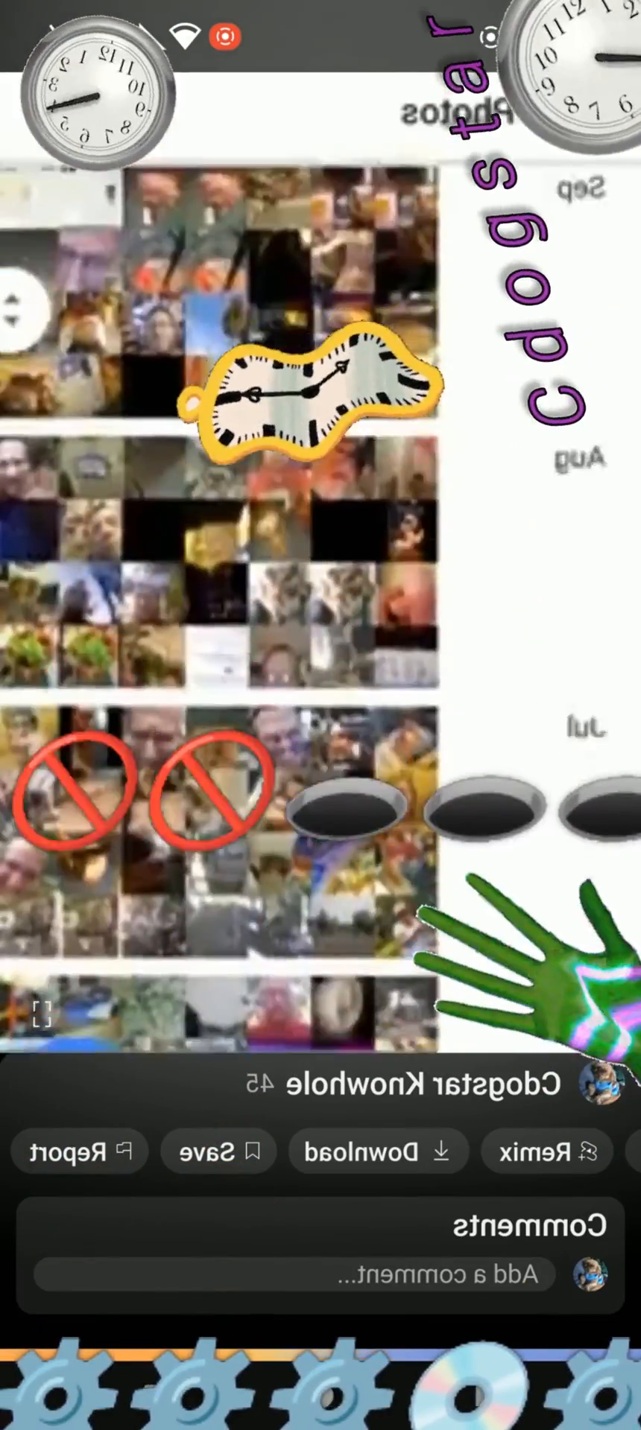
scroll(down, 3)
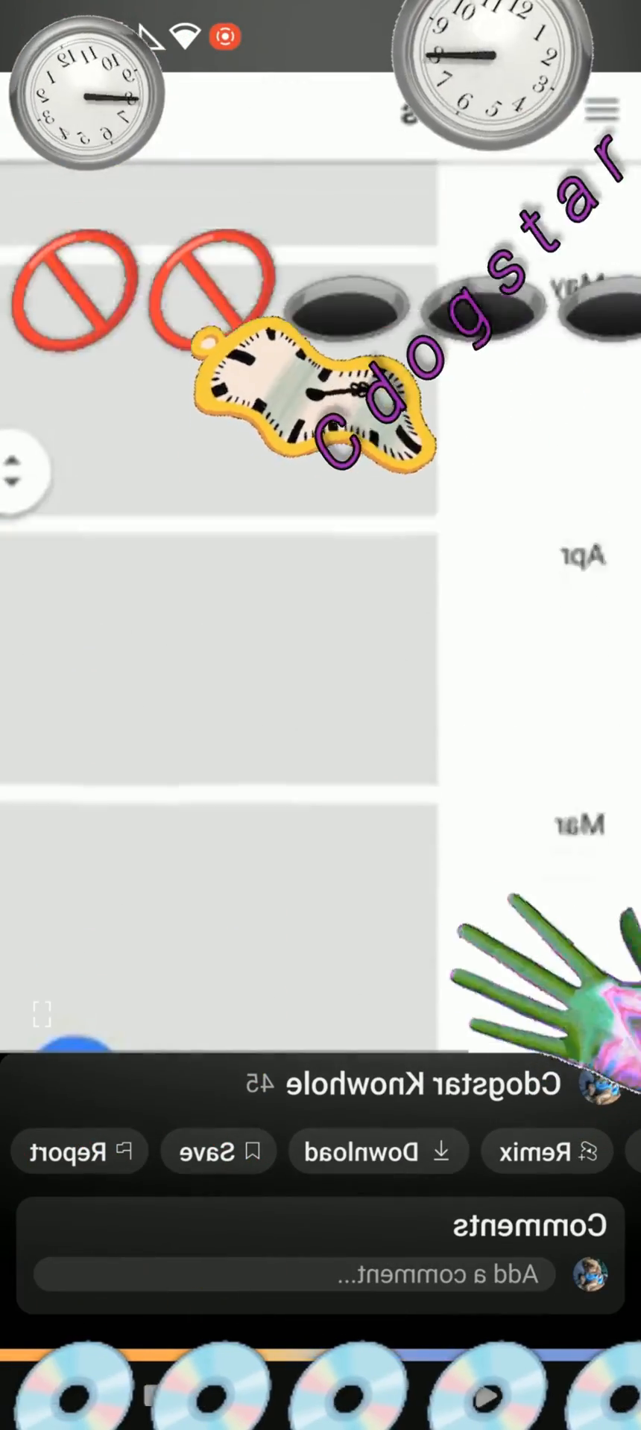
scroll(down, 3)
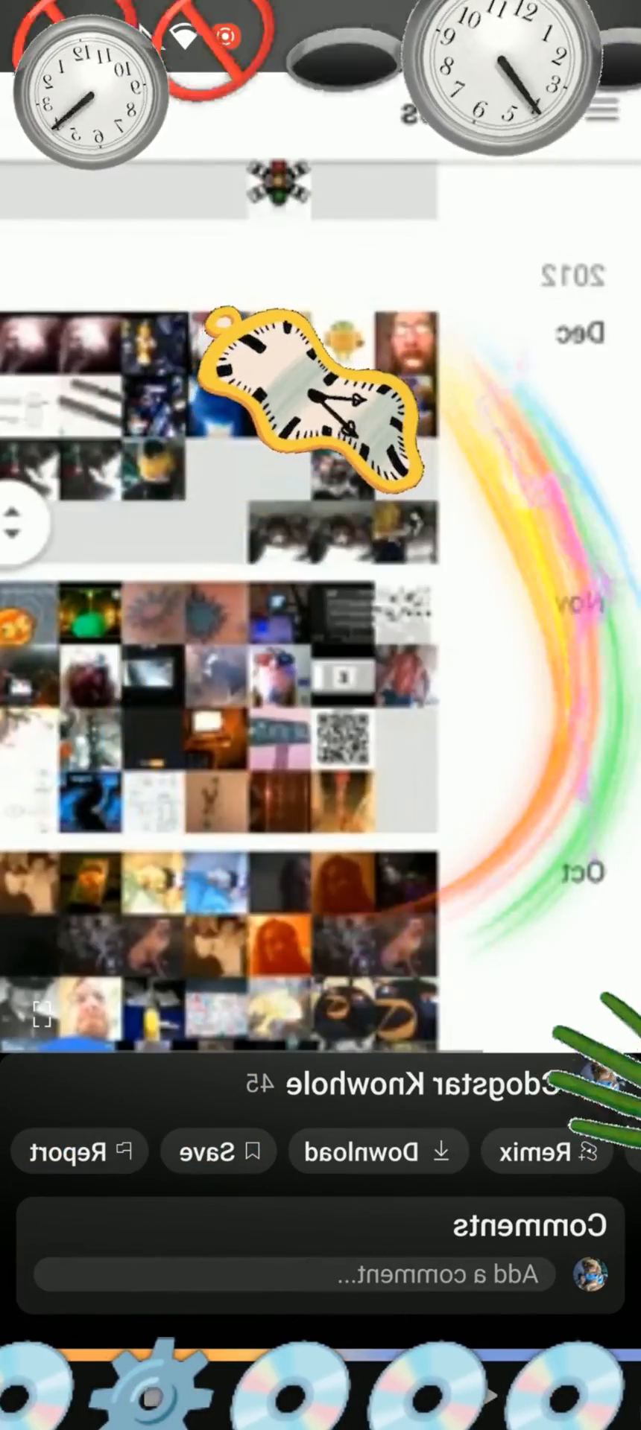
scroll(down, 3)
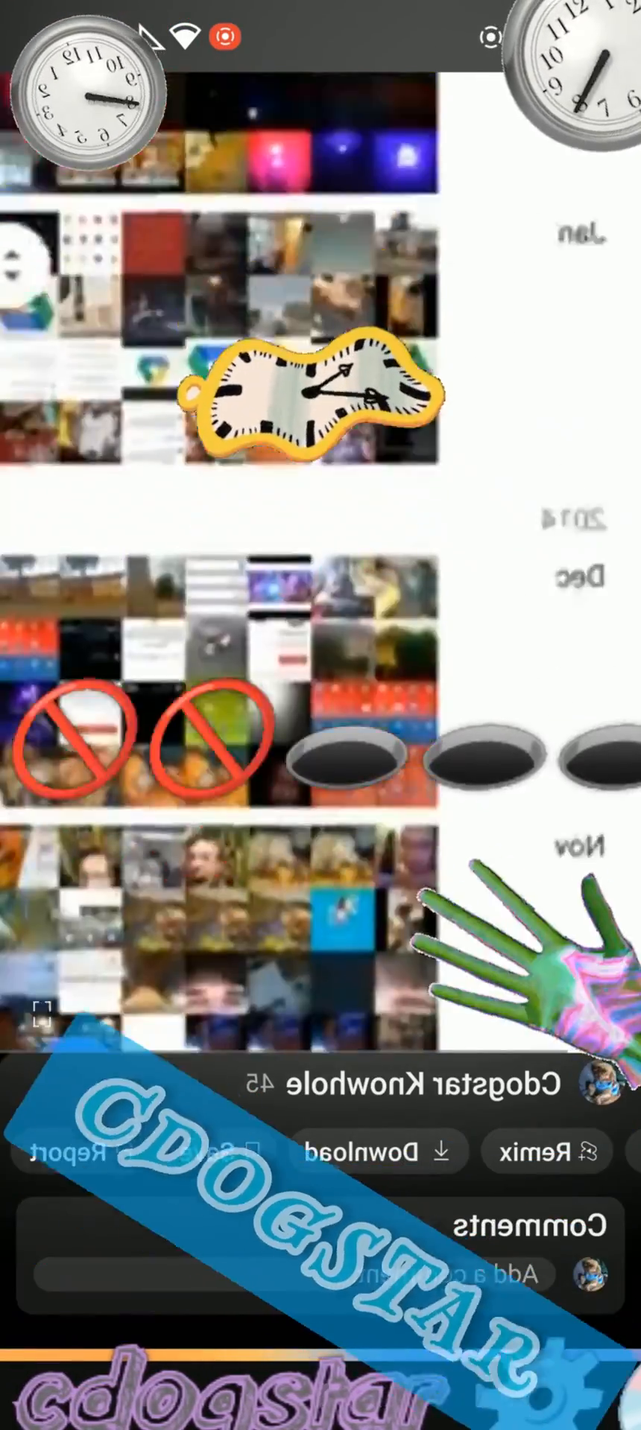
scroll(down, 3)
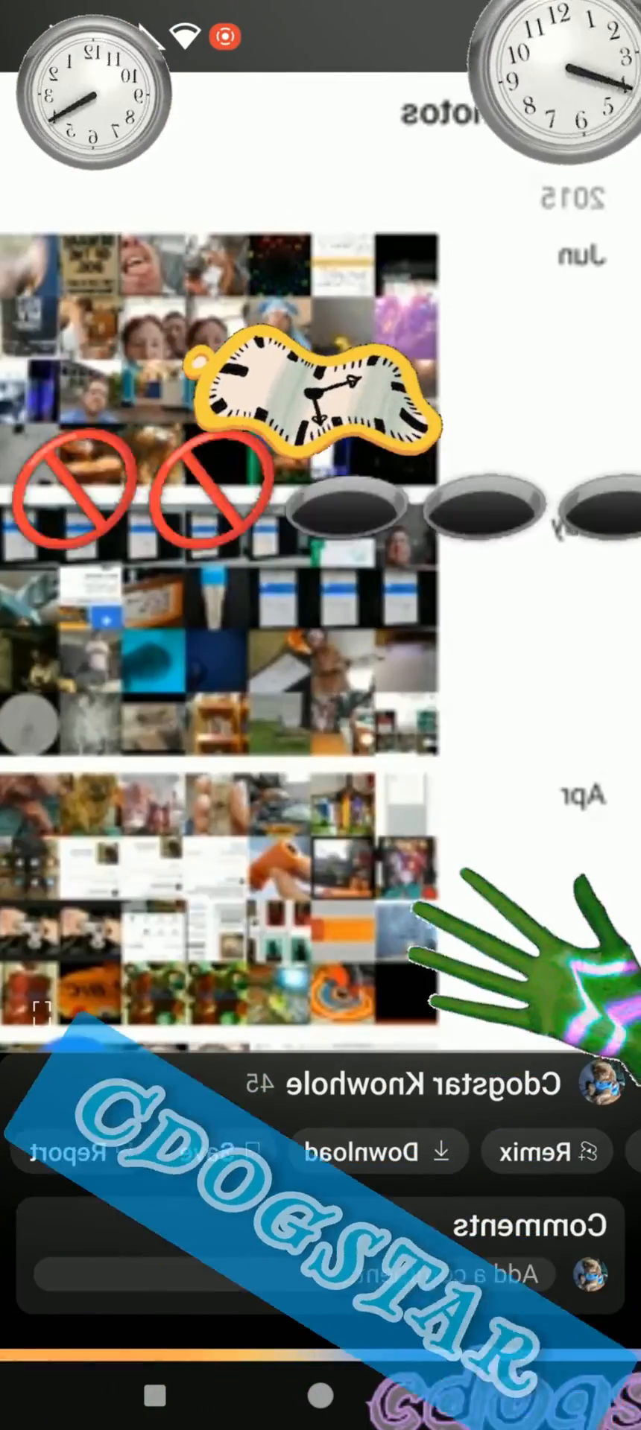